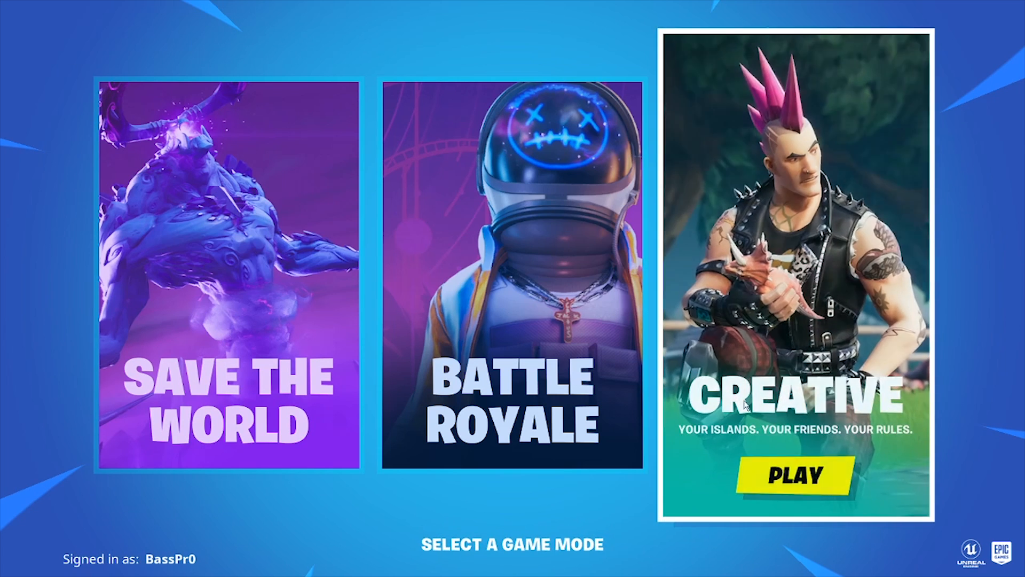
Choose a Fortnite game mode tile and close the Dark Bomber announcement.
click(793, 474)
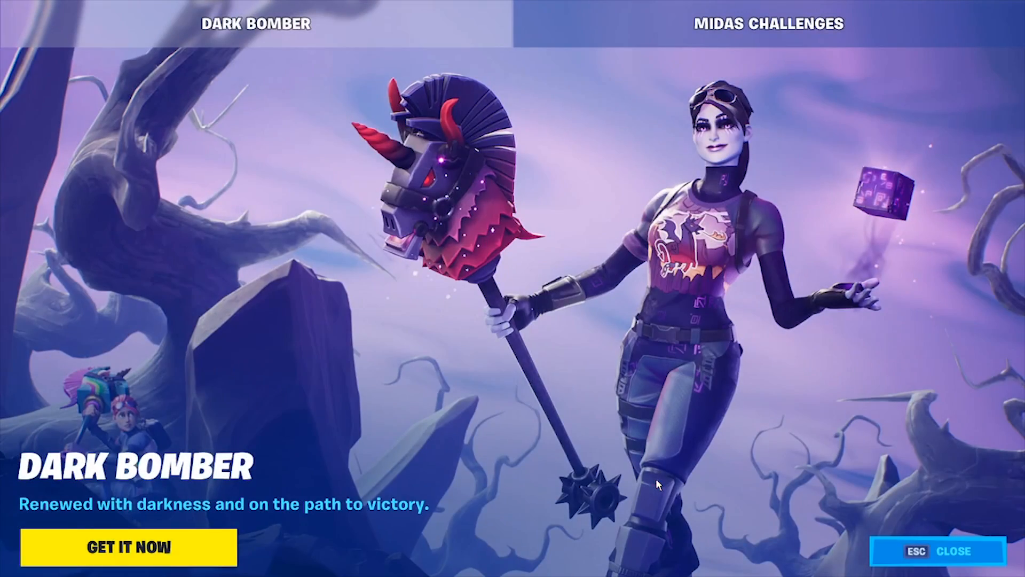
click(936, 550)
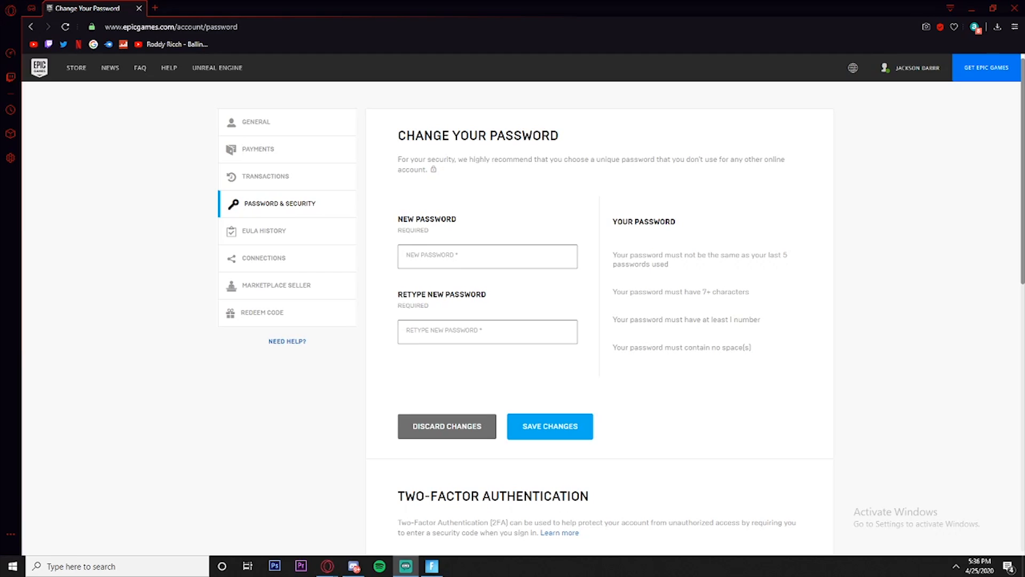
From the account dropdown, go to Account, then Password & Security, and scroll to Two-Factor Authentication.
click(912, 67)
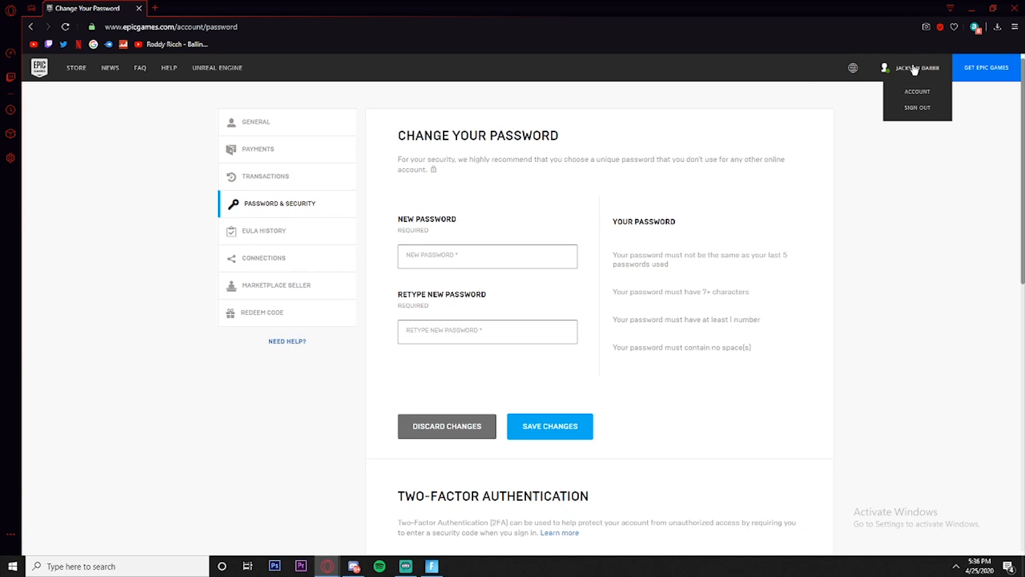
click(917, 91)
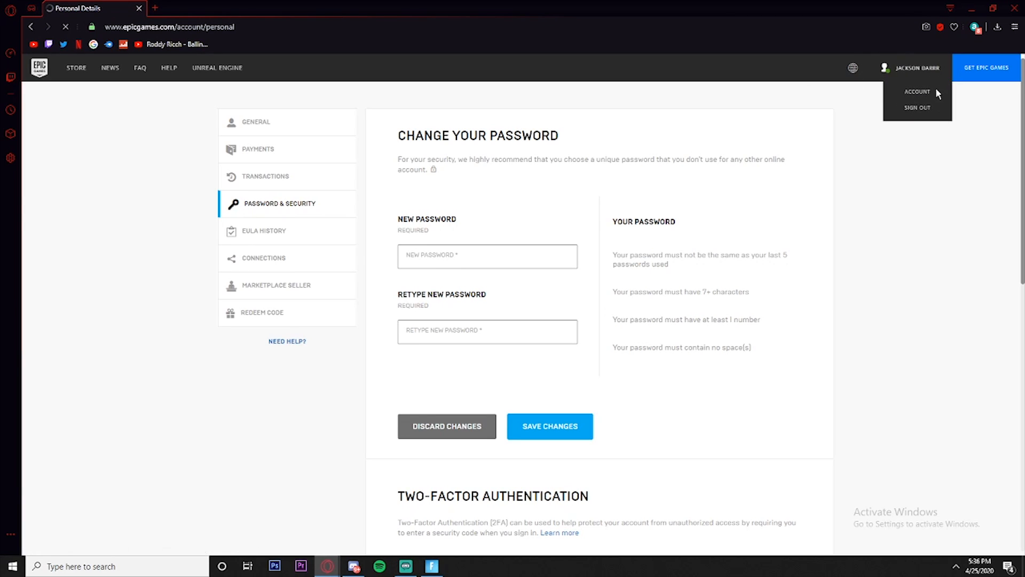
click(256, 122)
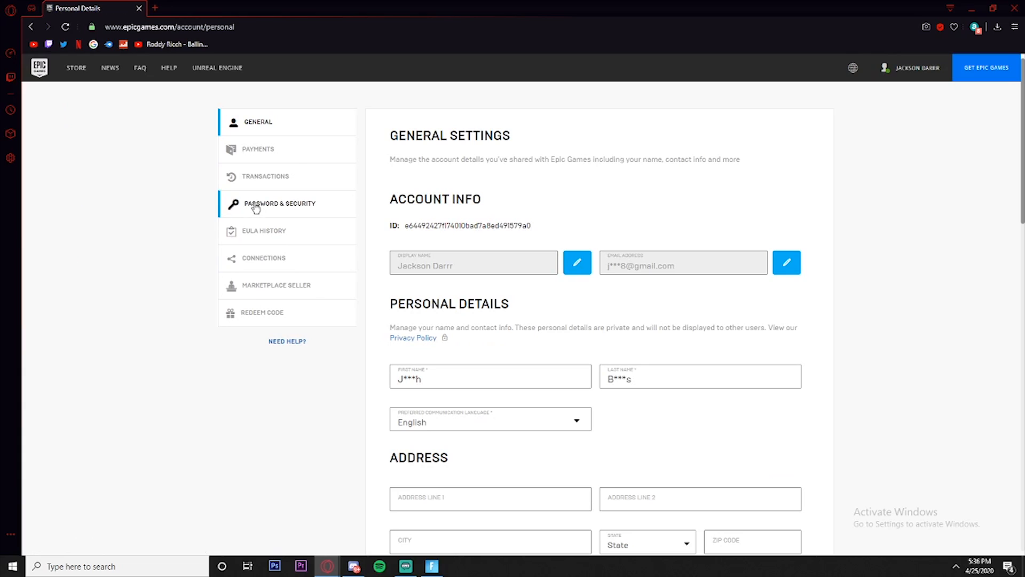
click(282, 203)
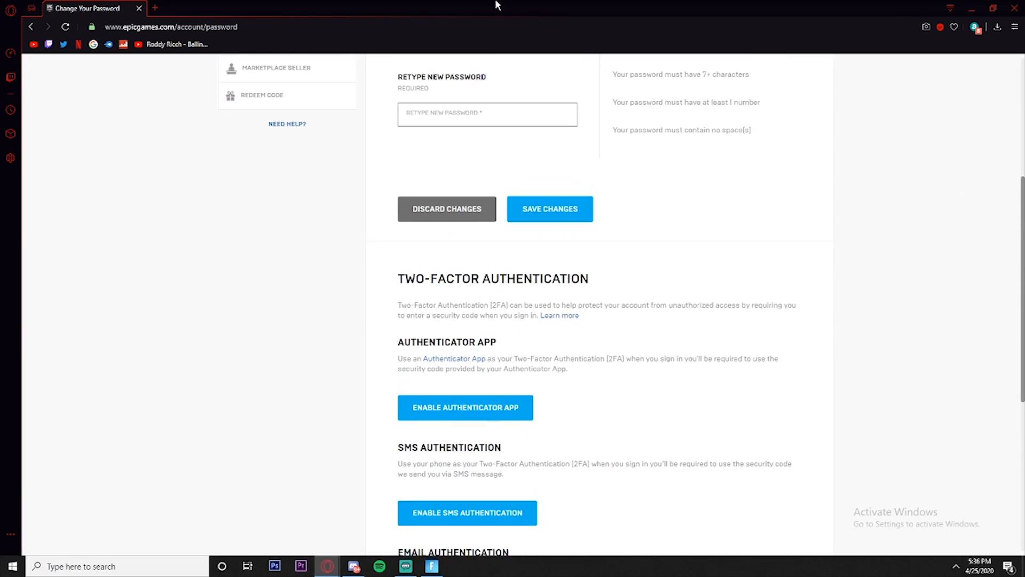
scroll(down, 3)
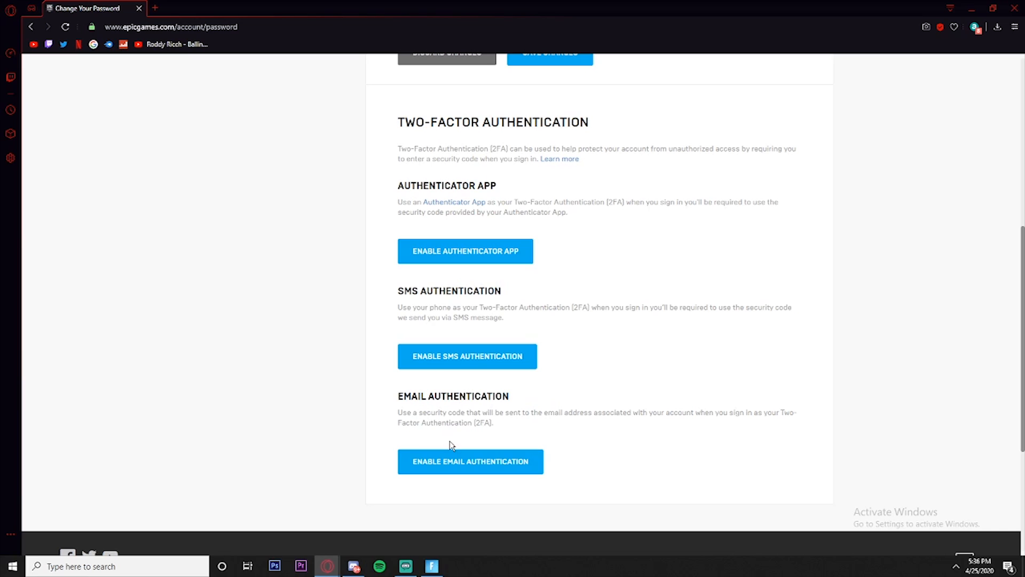
mouse_move(453, 480)
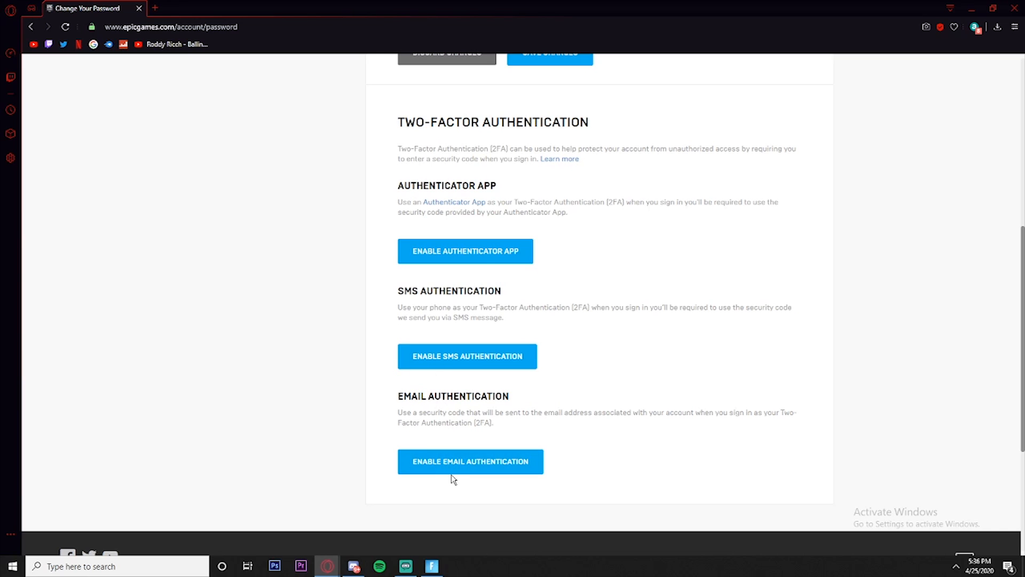
Start enabling email authentication so Epic sends a two-factor sign-in code.
click(470, 461)
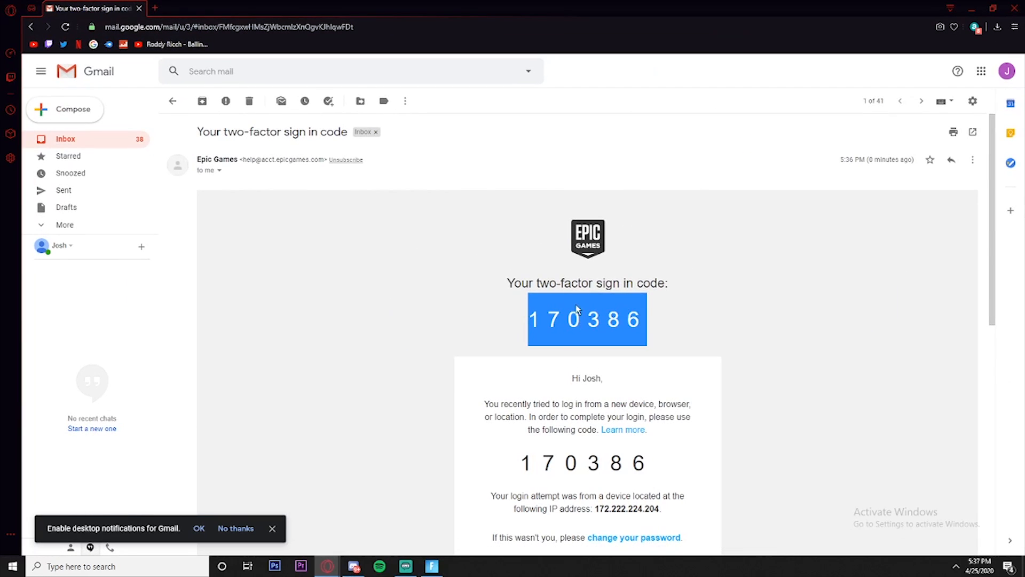
click(682, 318)
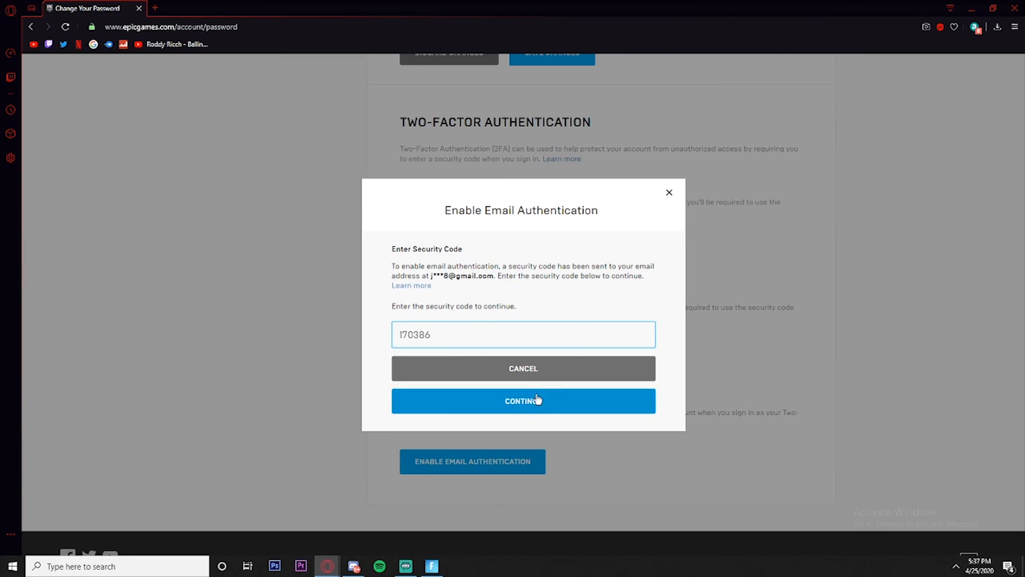
click(524, 401)
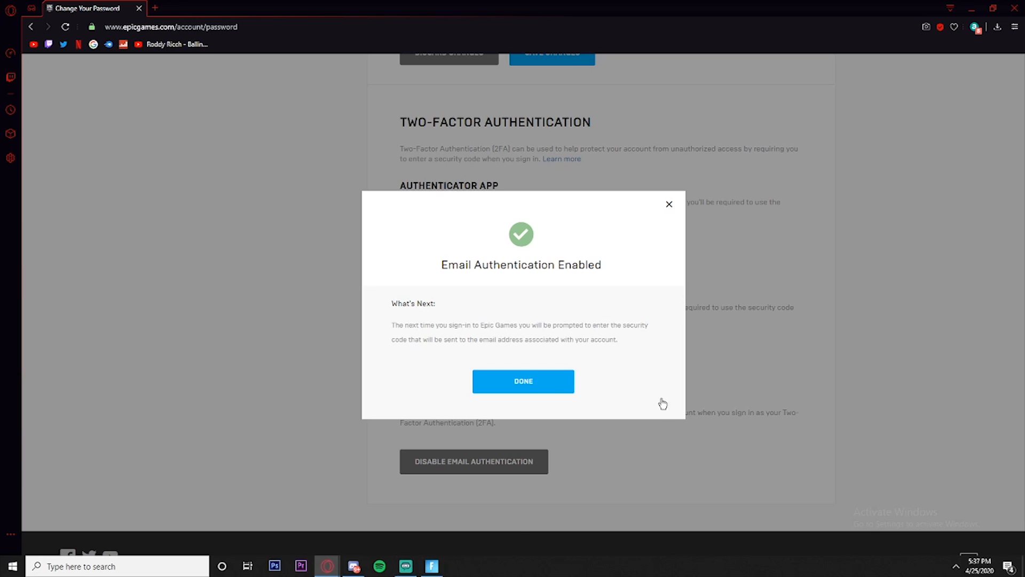
click(522, 381)
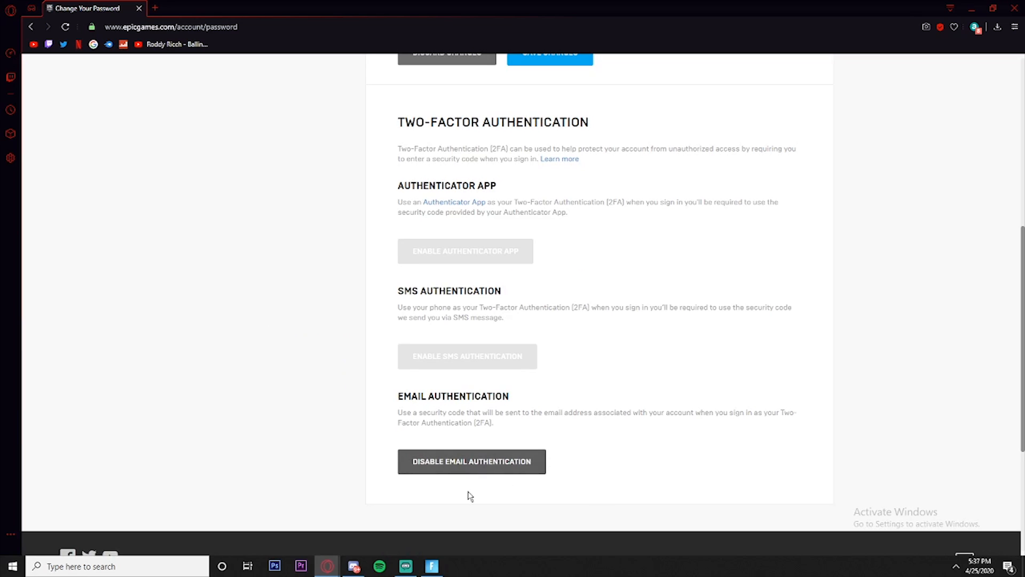
mouse_move(448, 472)
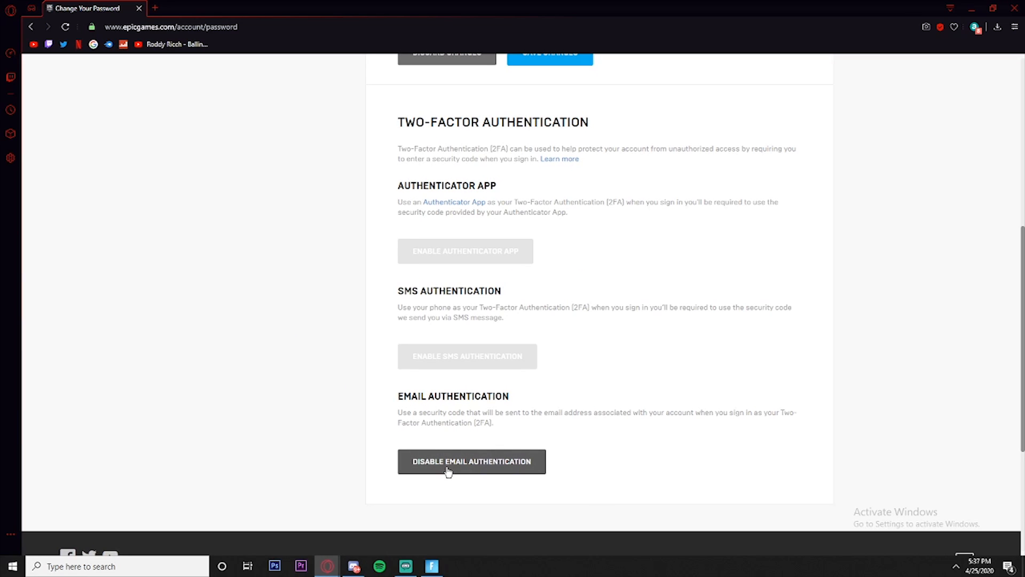